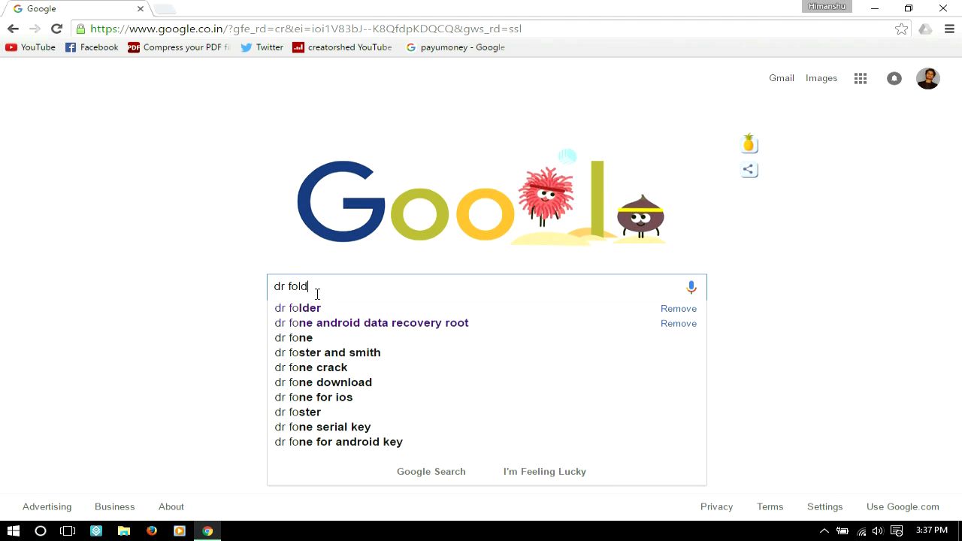
# Run the Google search for 'dr folder' to list the Dr. Folder product page.
pyautogui.click(298, 308)
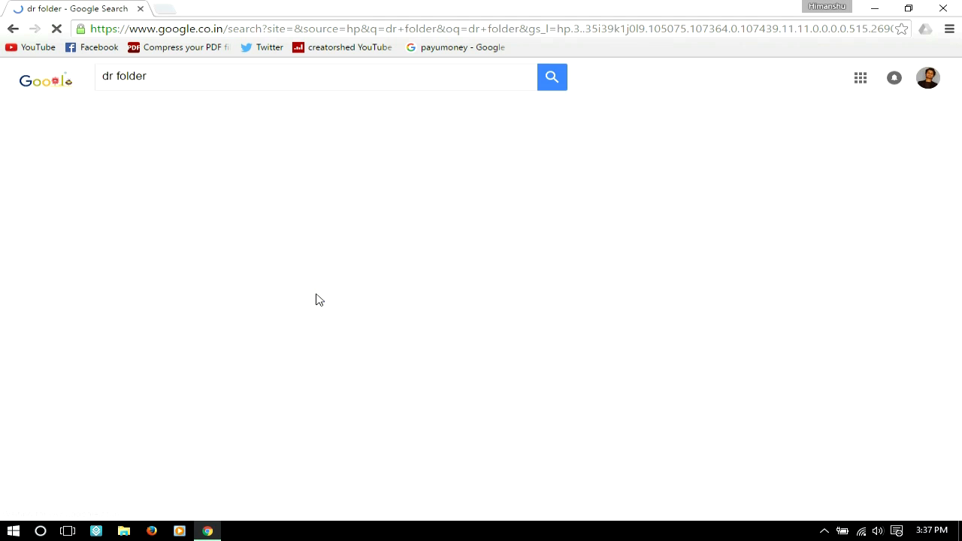
pyautogui.click(552, 77)
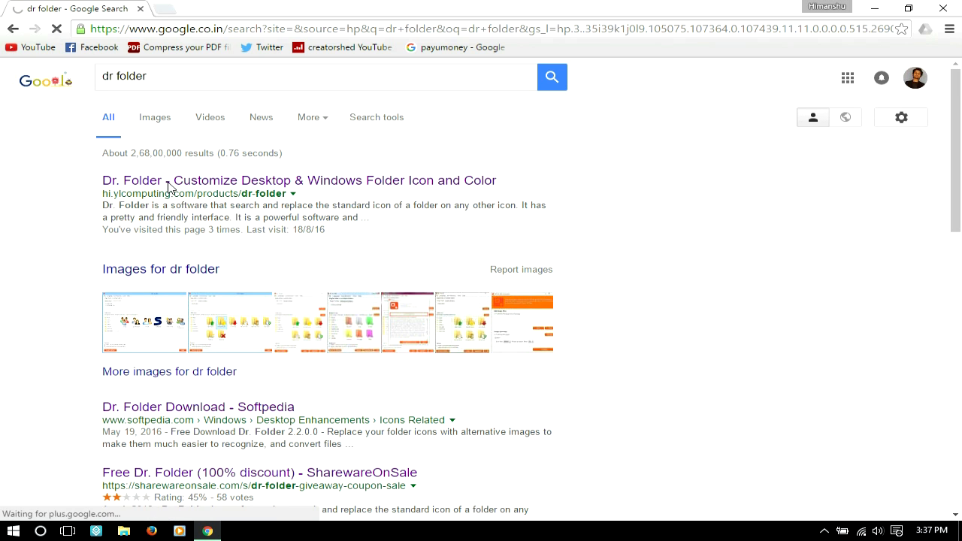
# Download the Dr. Folder installer dfinstall.exe from YL Software and save it to the Desktop.
pyautogui.click(299, 180)
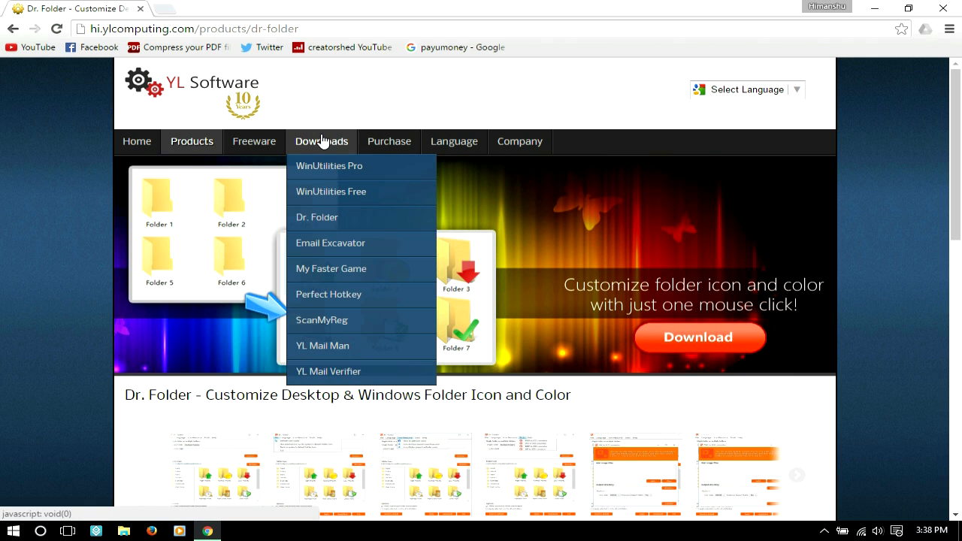
pyautogui.click(317, 217)
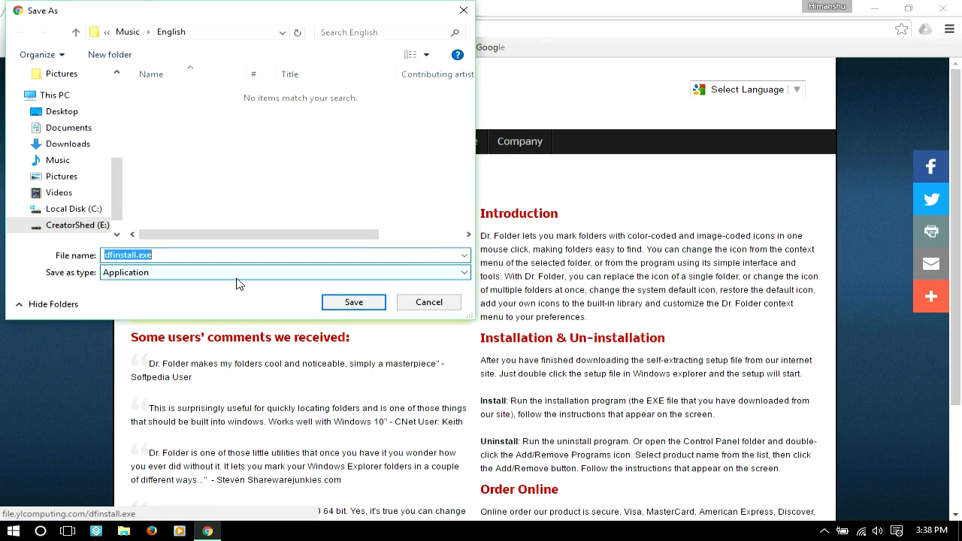
pyautogui.click(62, 112)
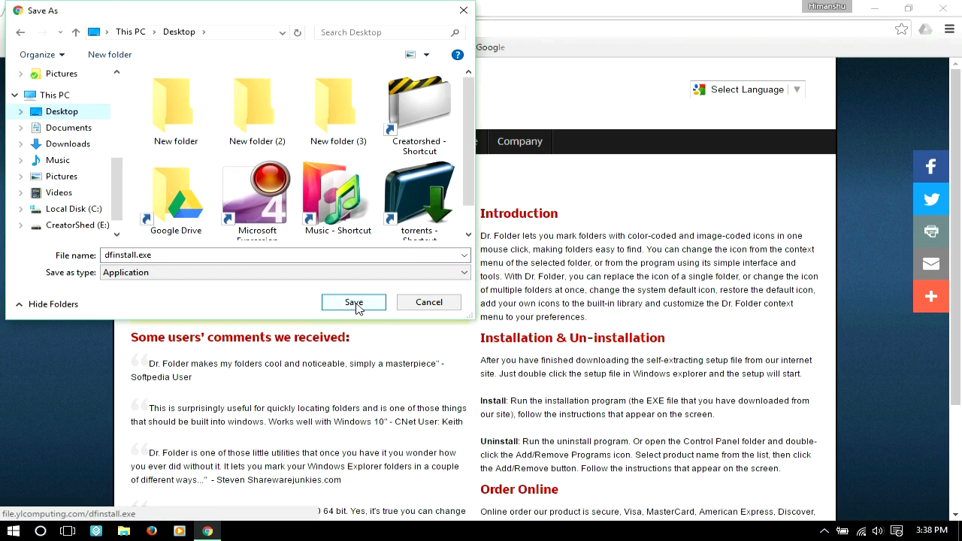
pyautogui.click(354, 302)
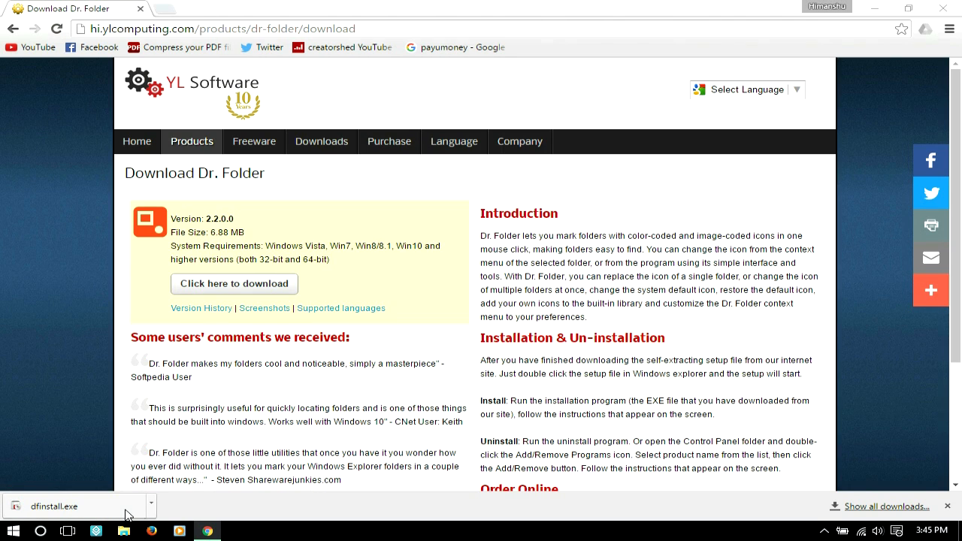
# Run dfinstall.exe and install Dr. Folder to the default C:\Program Files\Dr. Folder.
pyautogui.click(72, 506)
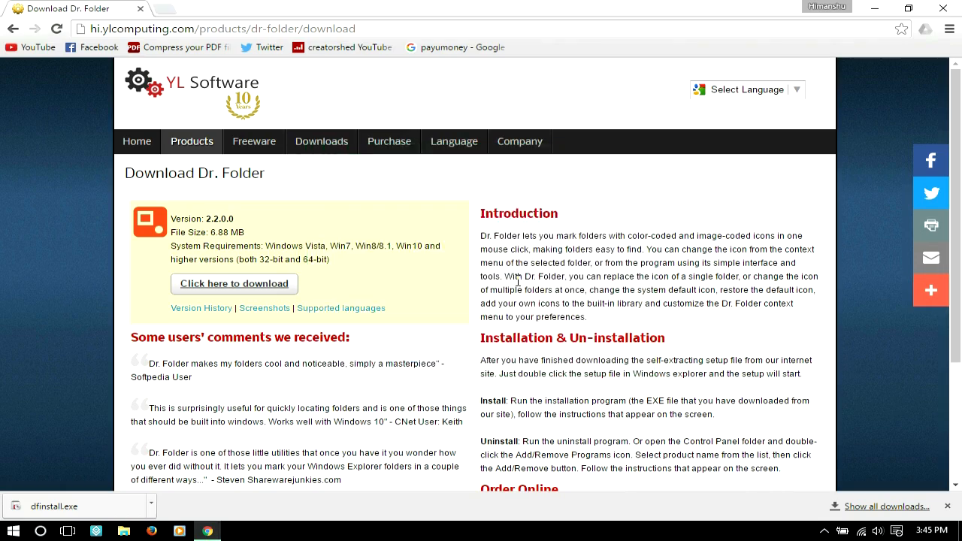
pyautogui.doubleClick(54, 506)
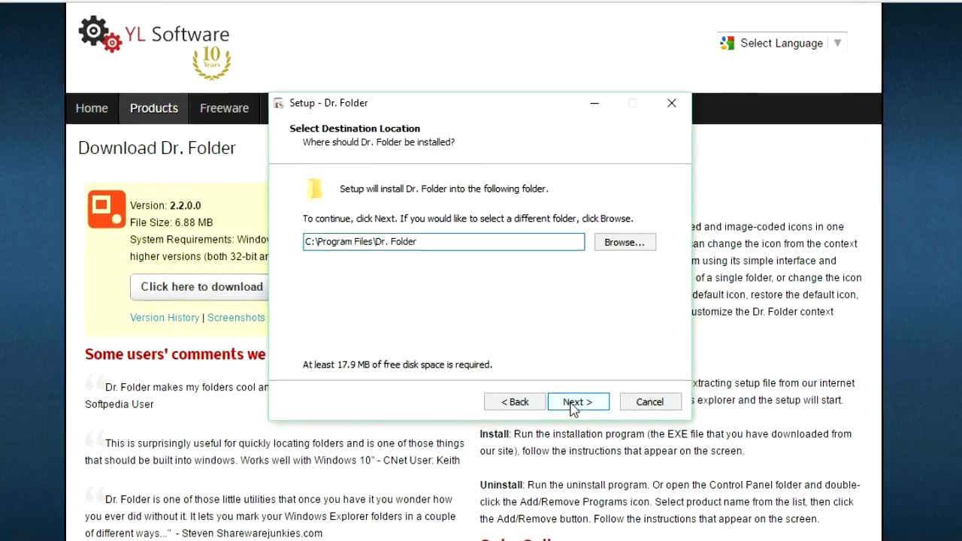
pyautogui.click(578, 402)
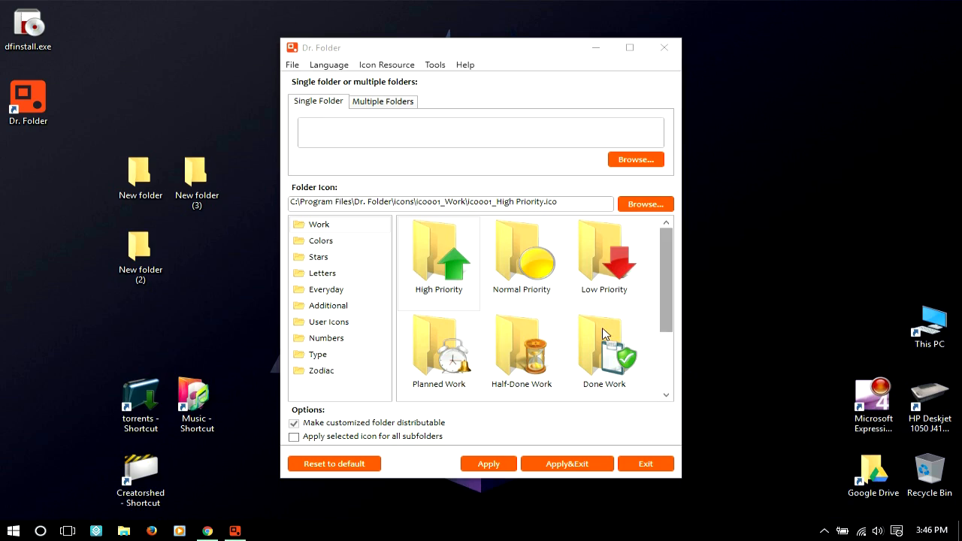
# Preview the Colors and Stars icon categories, then close Dr. Folder.
pyautogui.click(320, 240)
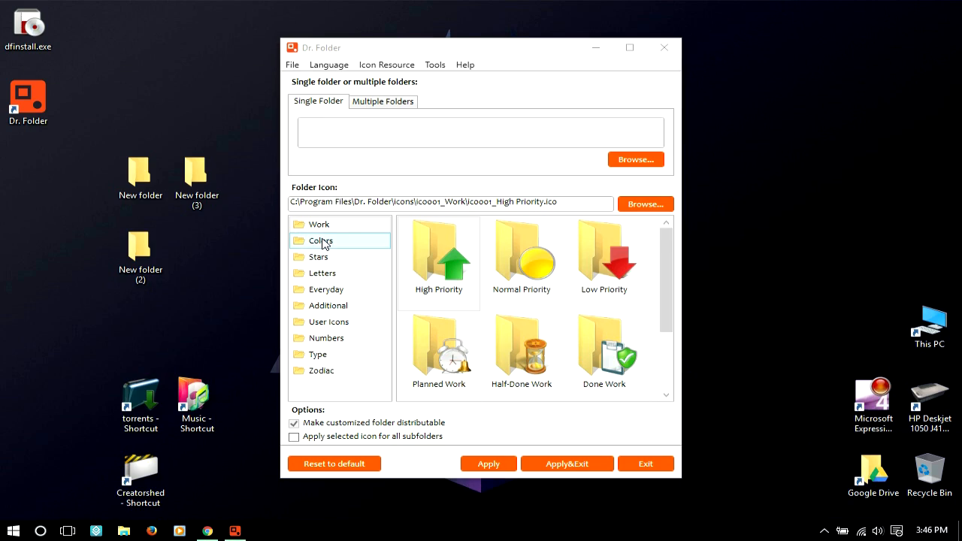
pyautogui.click(318, 257)
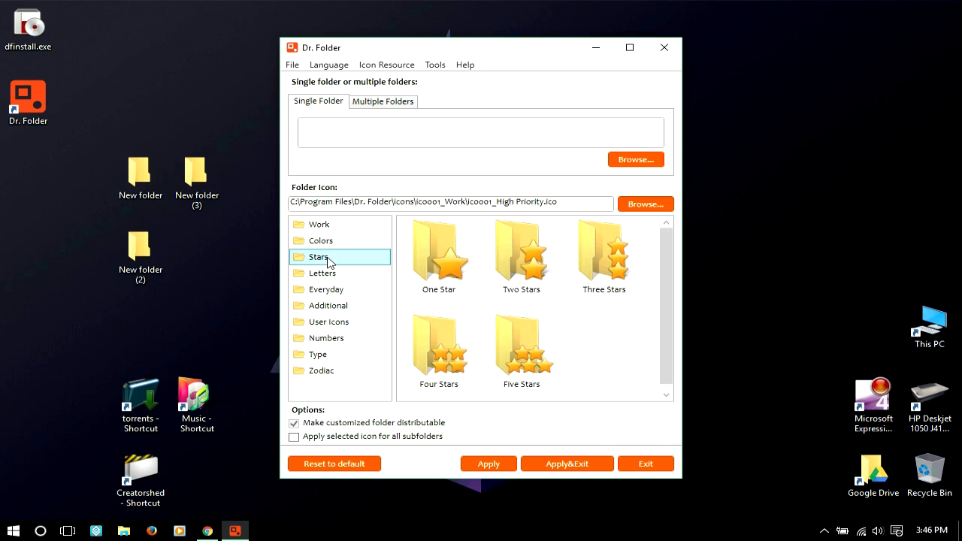
pyautogui.click(323, 273)
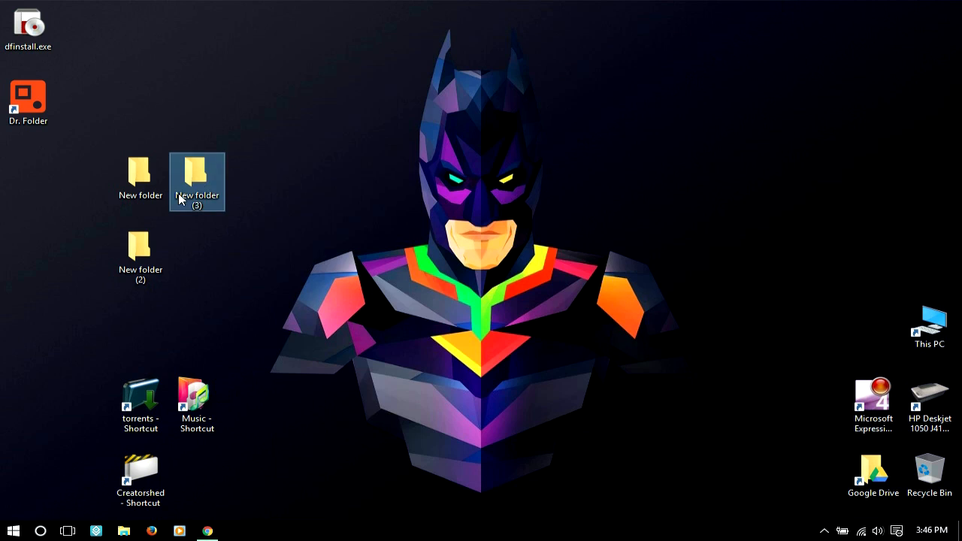
# Apply the Everyday > Face Wink smiley icon to the desktop folder 'New folder'.
pyautogui.click(141, 173)
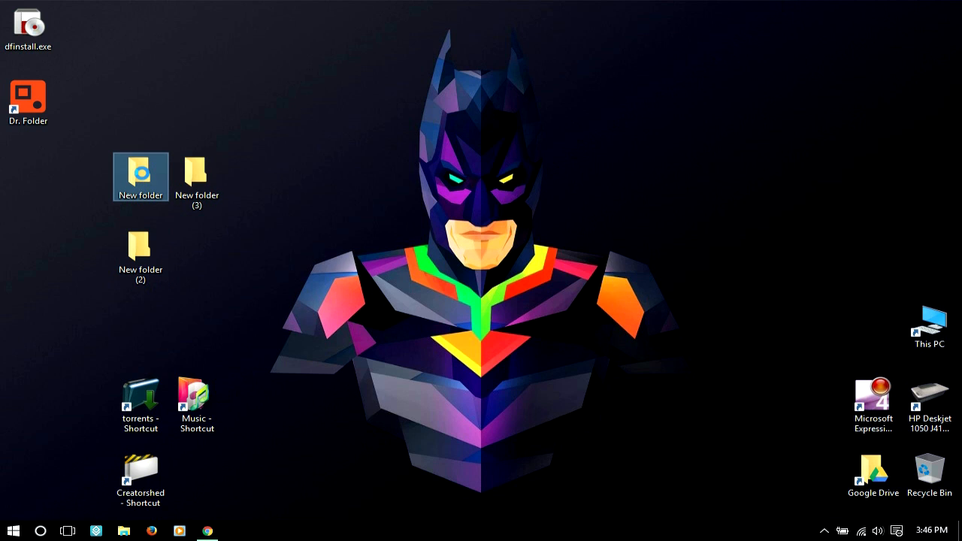
pyautogui.rightClick(140, 175)
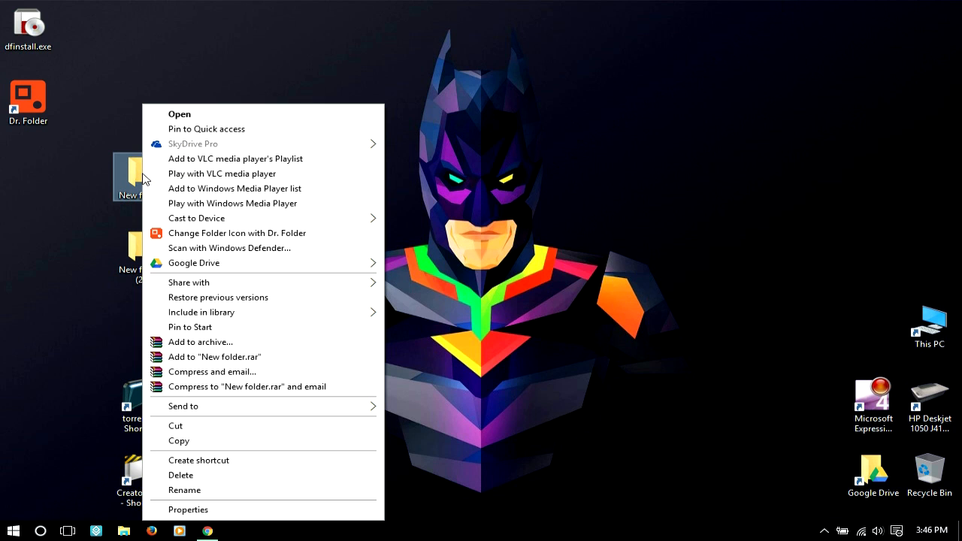
pyautogui.click(237, 233)
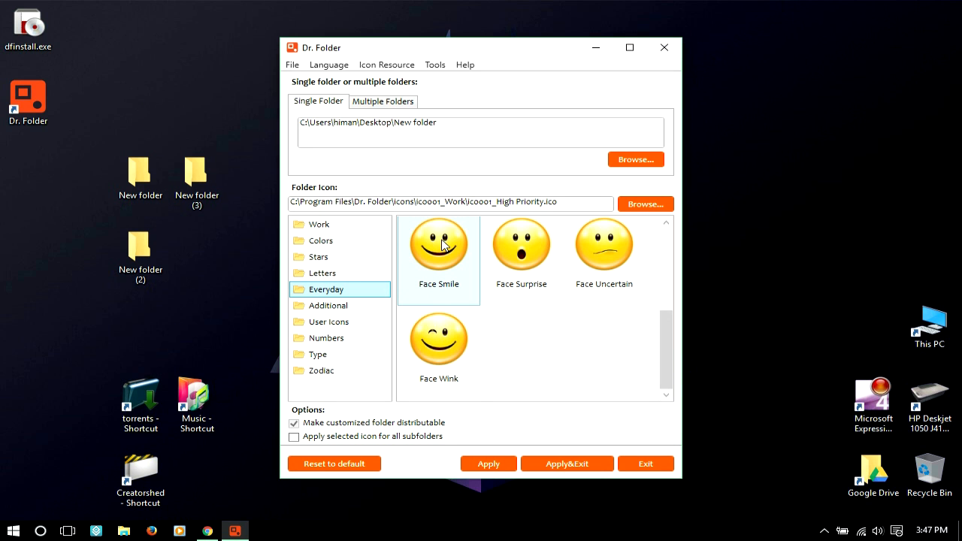
pyautogui.click(438, 339)
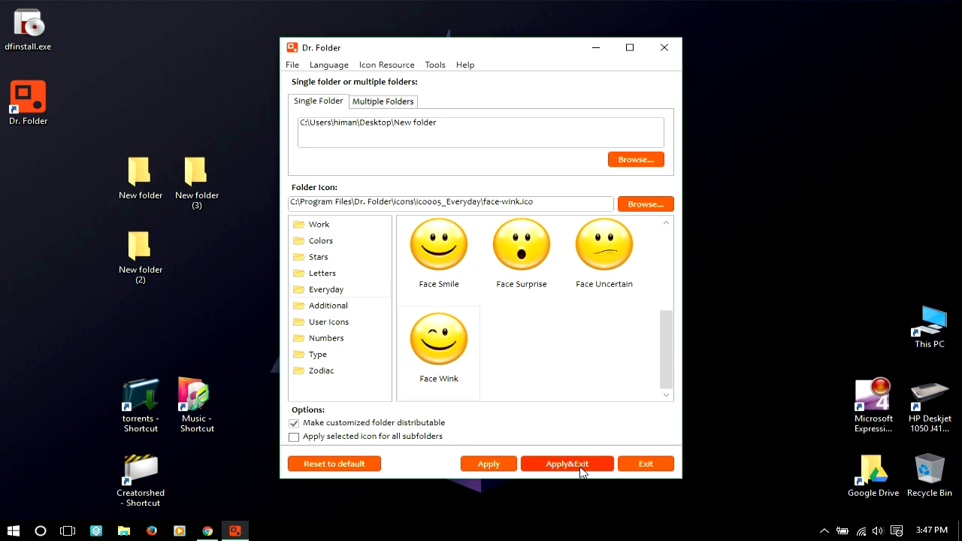
pyautogui.click(567, 464)
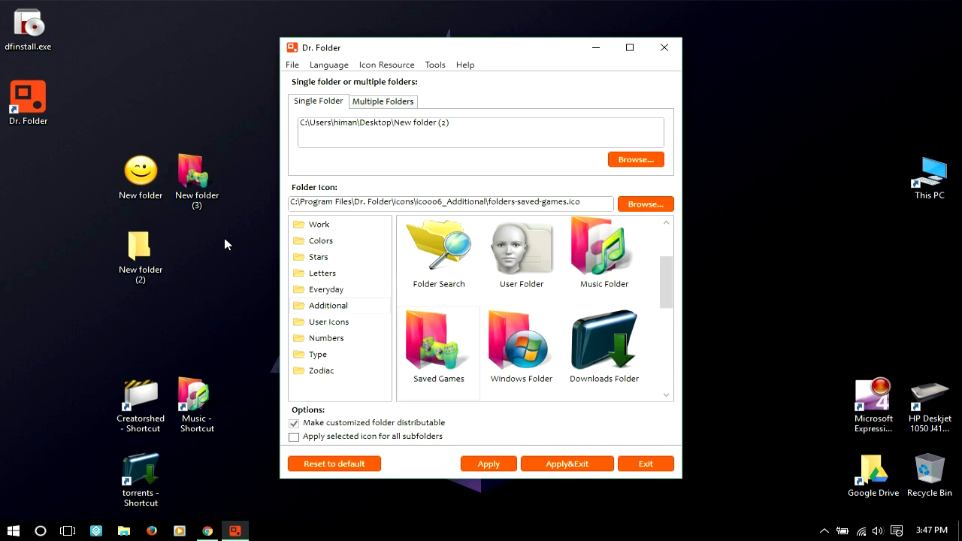
# Apply the Additional > User Folder face icon to 'New folder (2)' and exit.
pyautogui.scroll(-3)
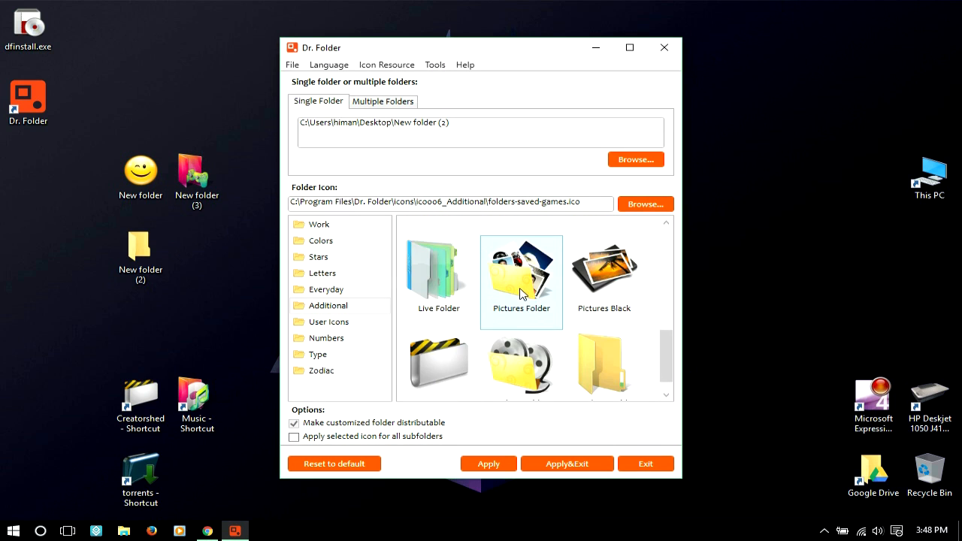
pyautogui.click(521, 278)
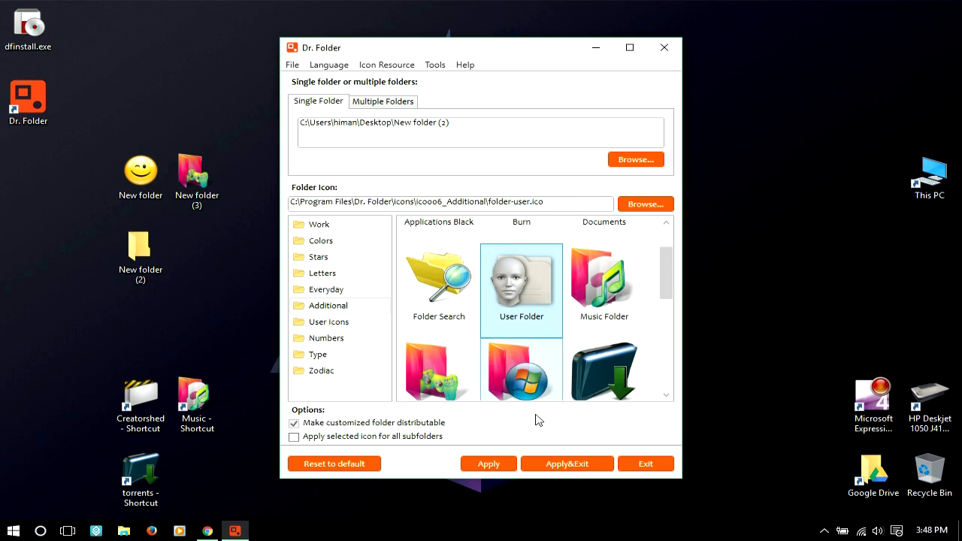
pyautogui.click(567, 464)
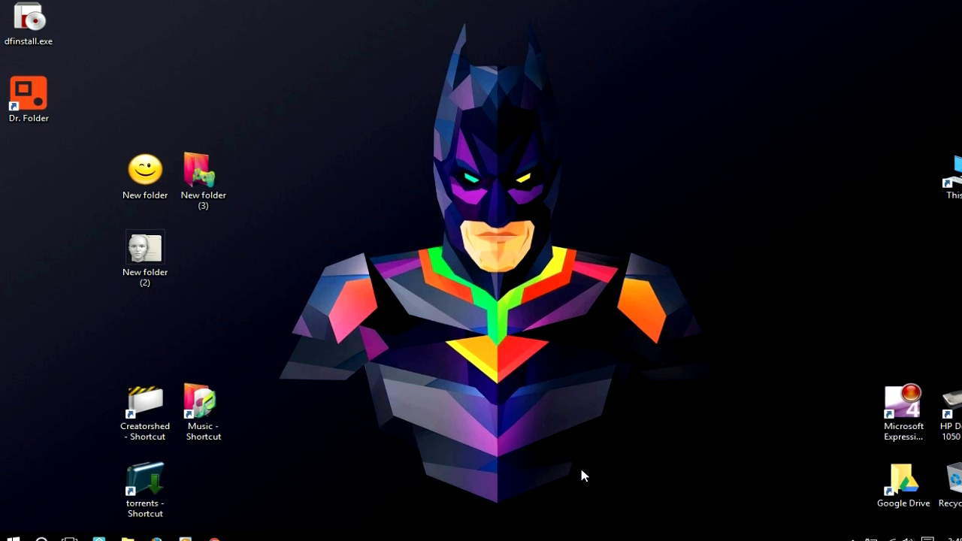